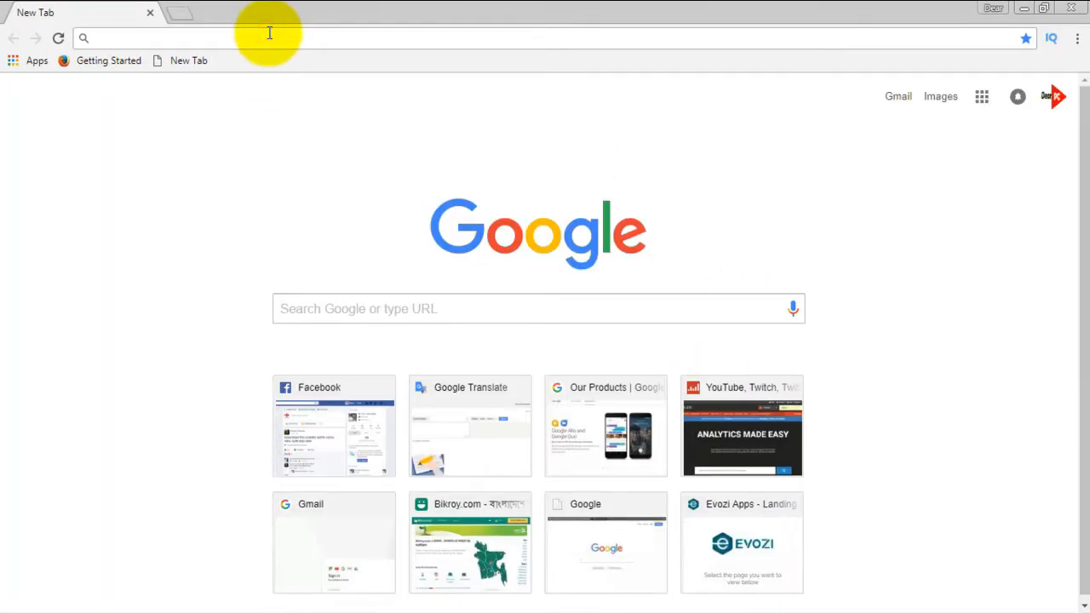
Search Google for 'Microsoft office help' from the Chrome address bar
text(ho)
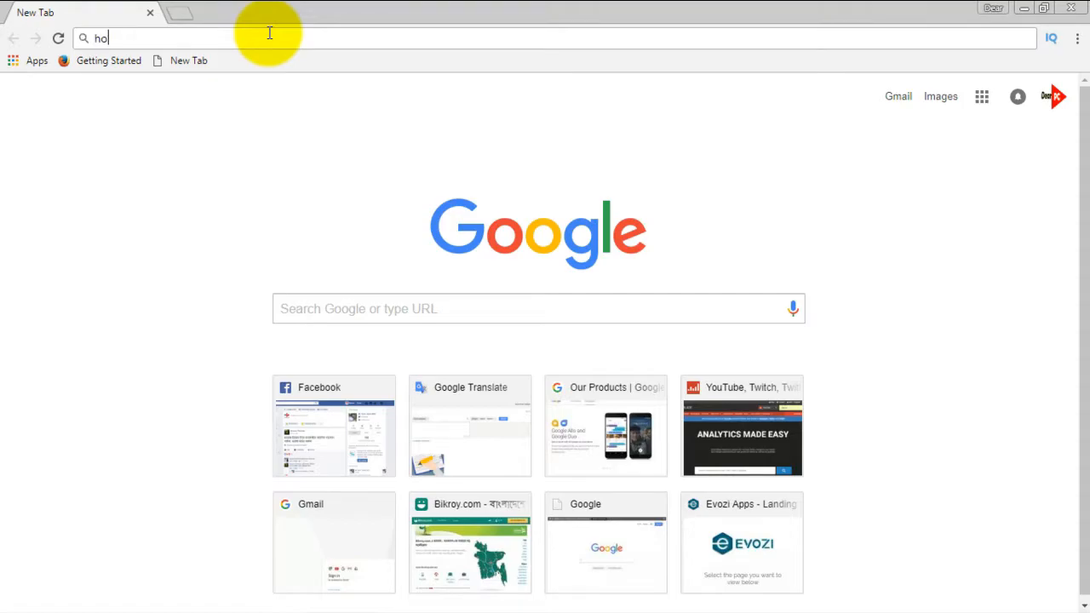
text(Microsoft office help)
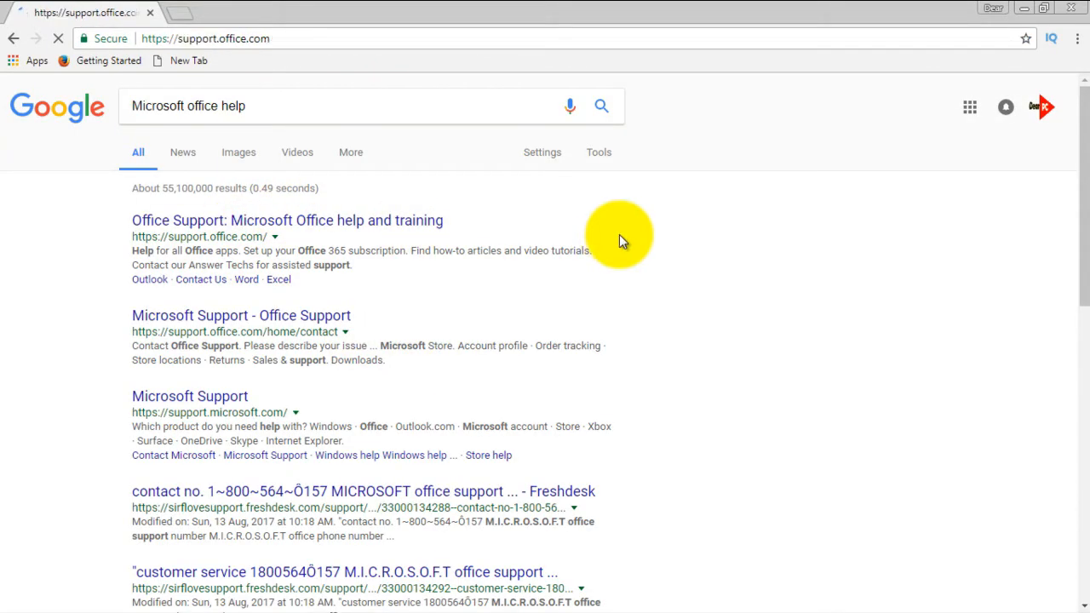
Open the 'Office Support: Microsoft Office help and training' result and scroll through the page
click(287, 220)
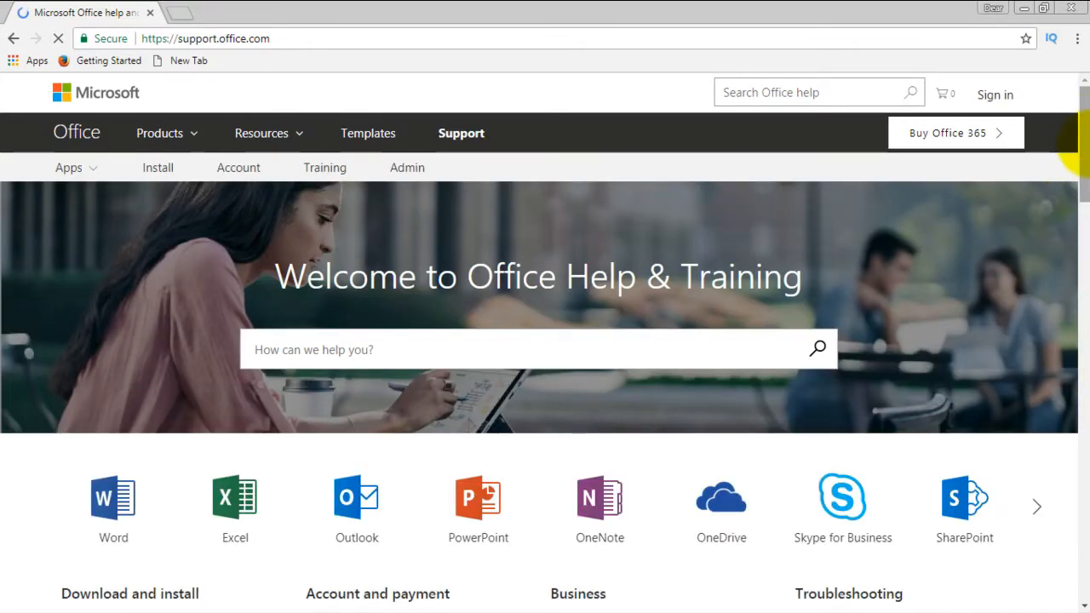
scroll(down, 3)
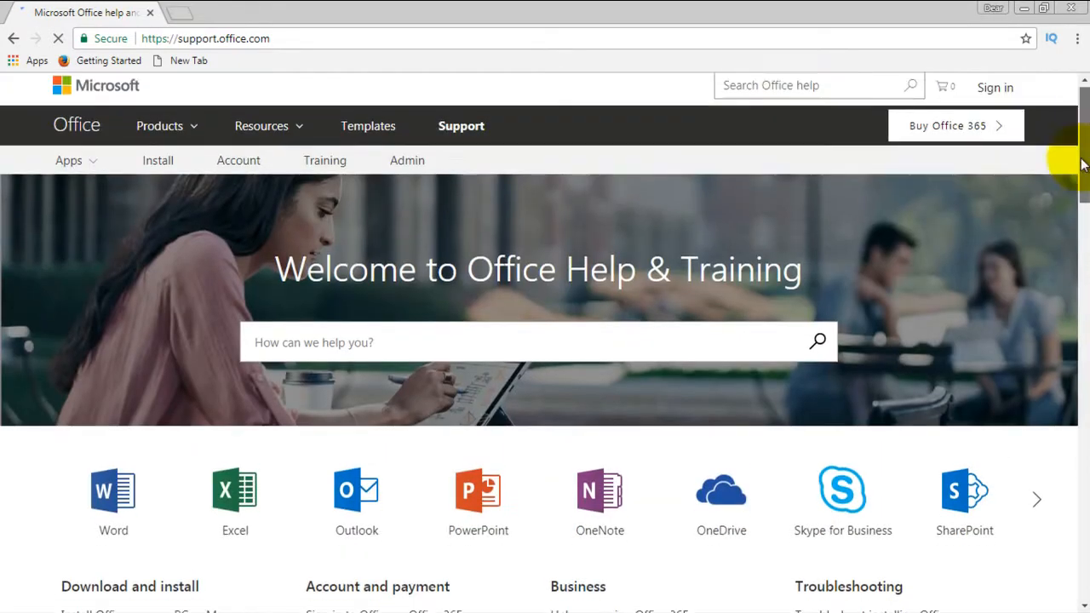
scroll(down, 3)
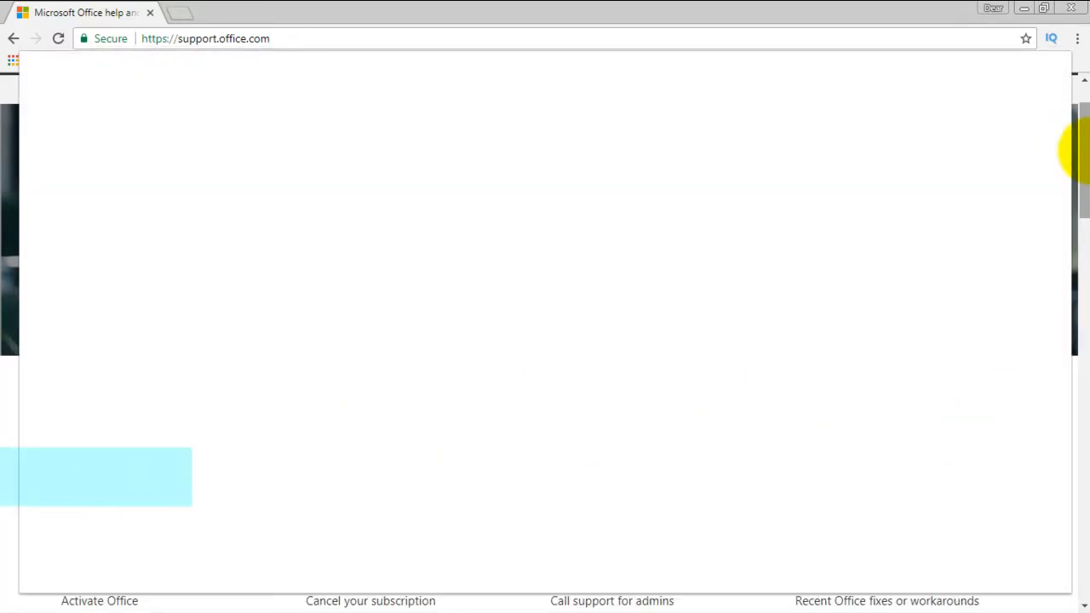
Open the print preview for the Office help page and list the available print destinations
key(ctrl+p)
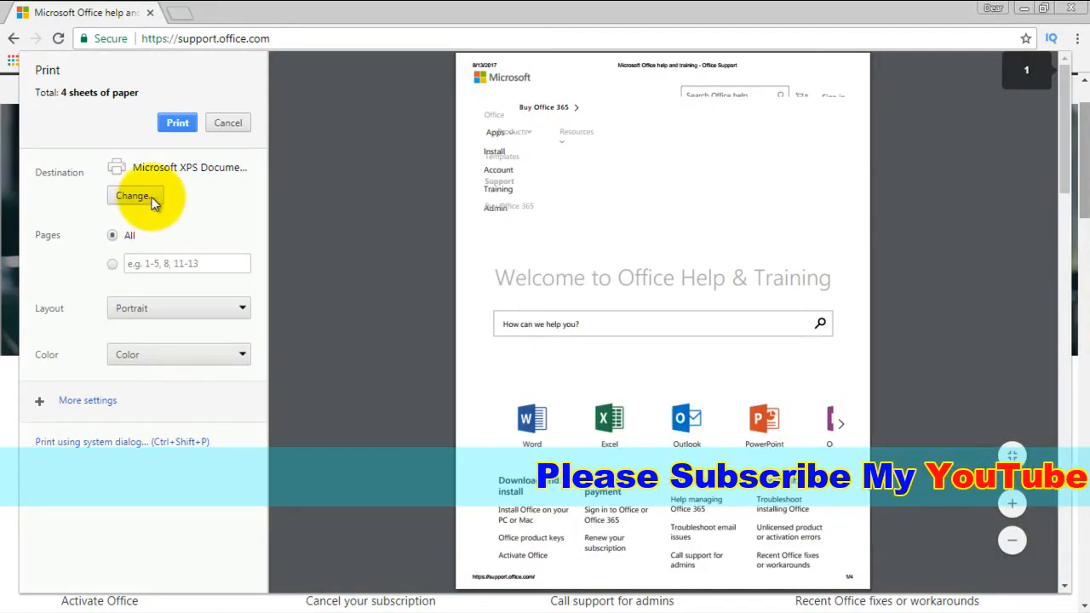
click(134, 195)
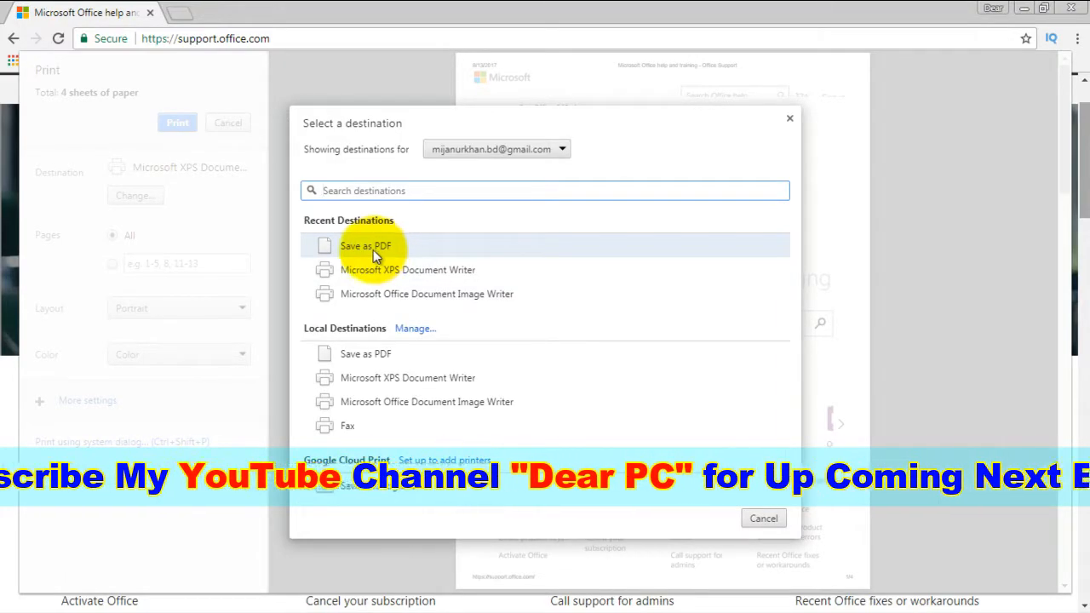
mouse_move(369, 270)
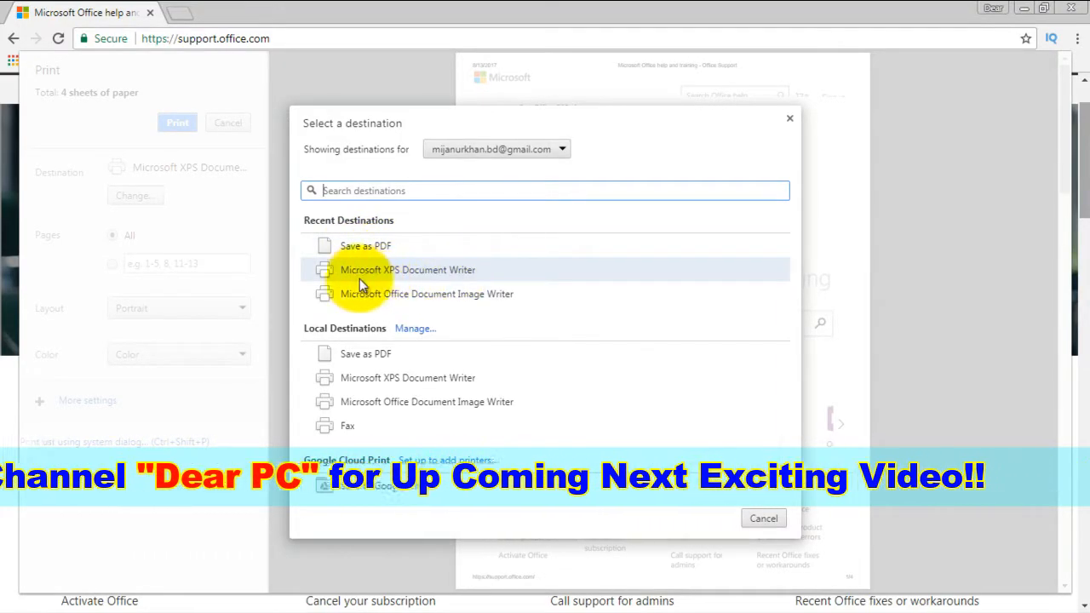
mouse_move(418, 284)
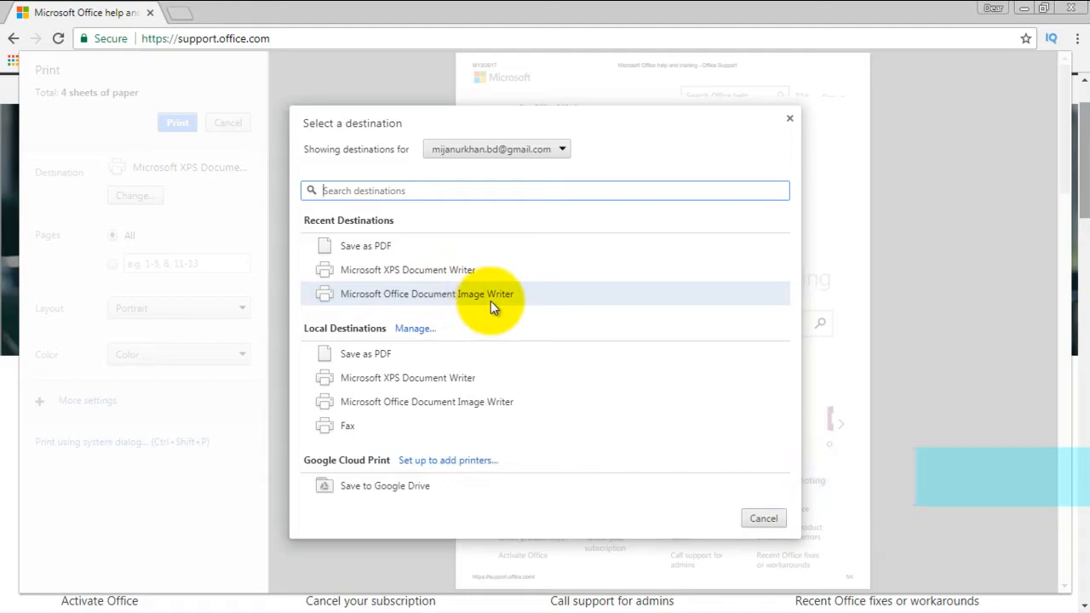
mouse_move(379, 353)
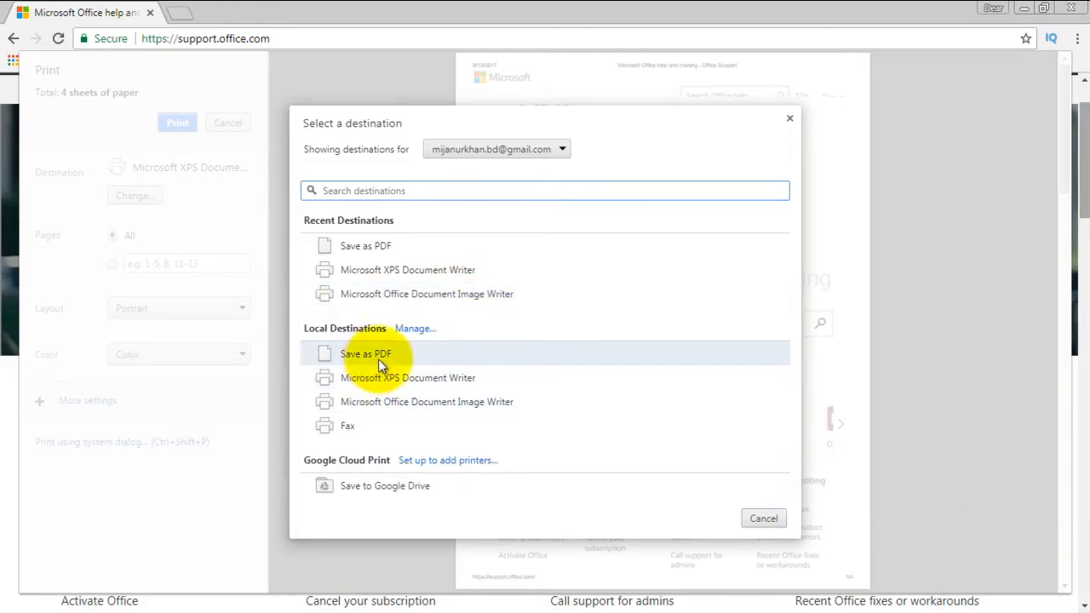
mouse_move(391, 395)
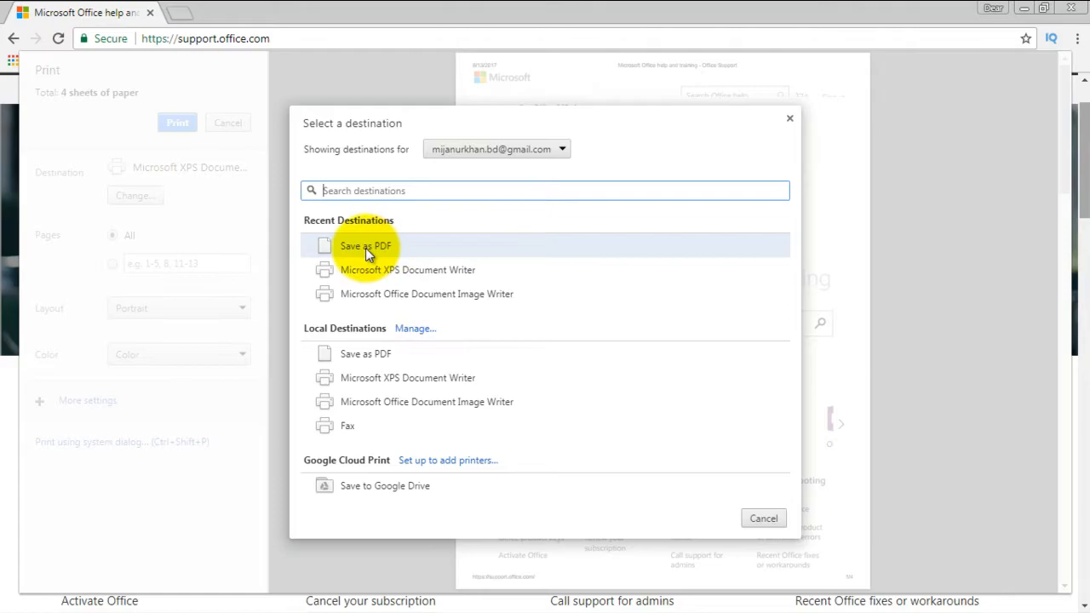
Save the Office help page as a PDF on the Desktop
click(366, 246)
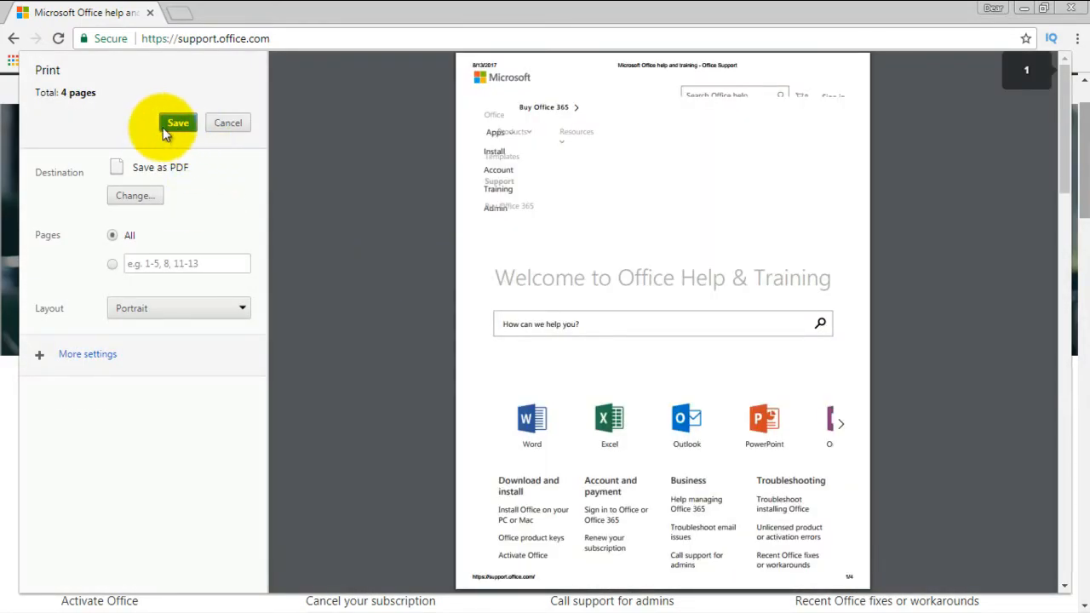
mouse_move(196, 127)
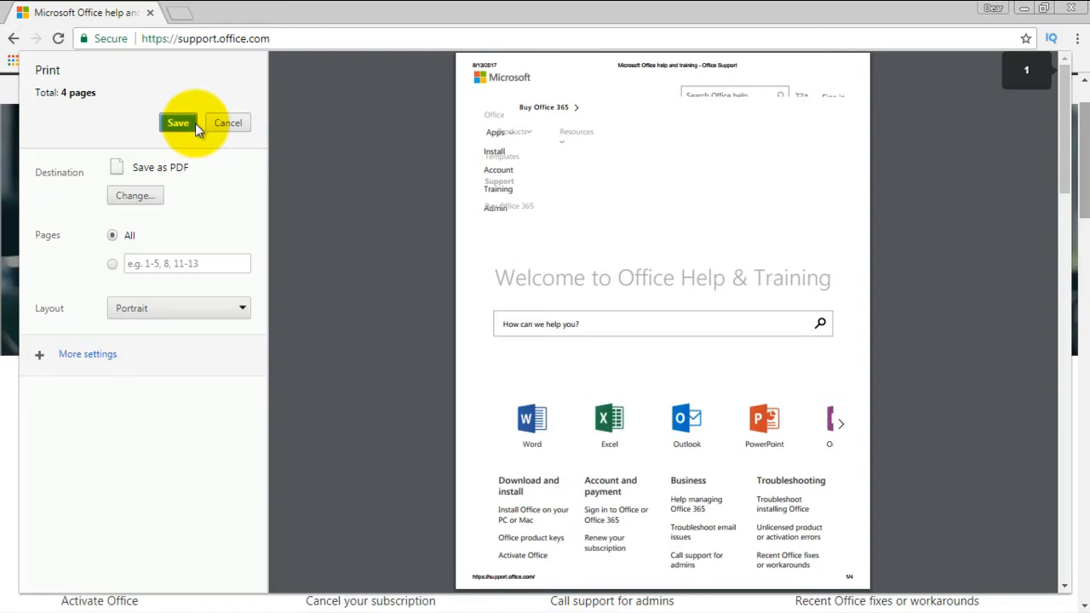
click(177, 122)
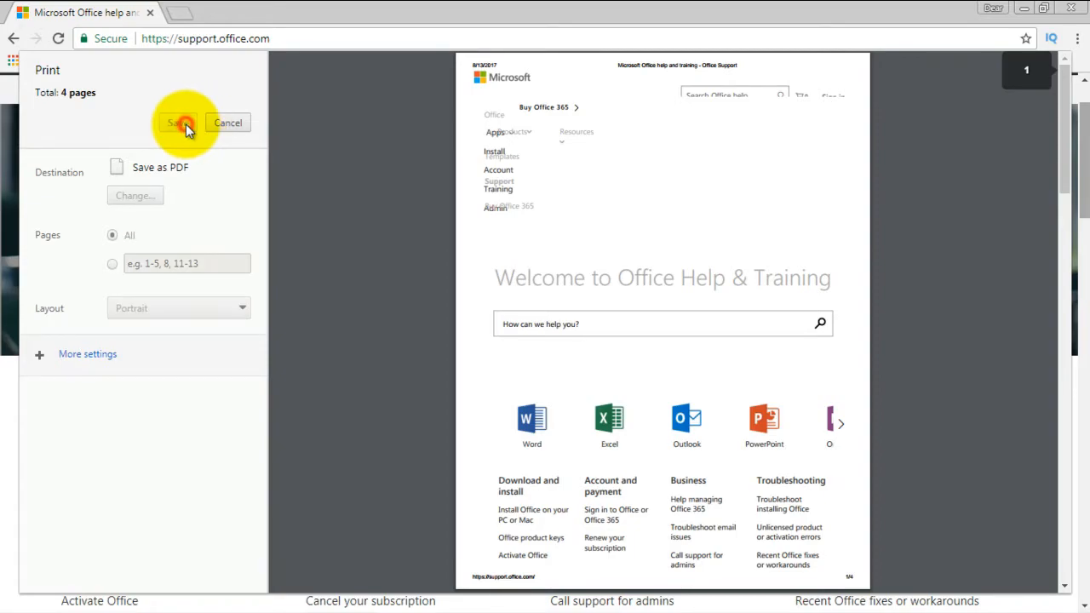
click(177, 121)
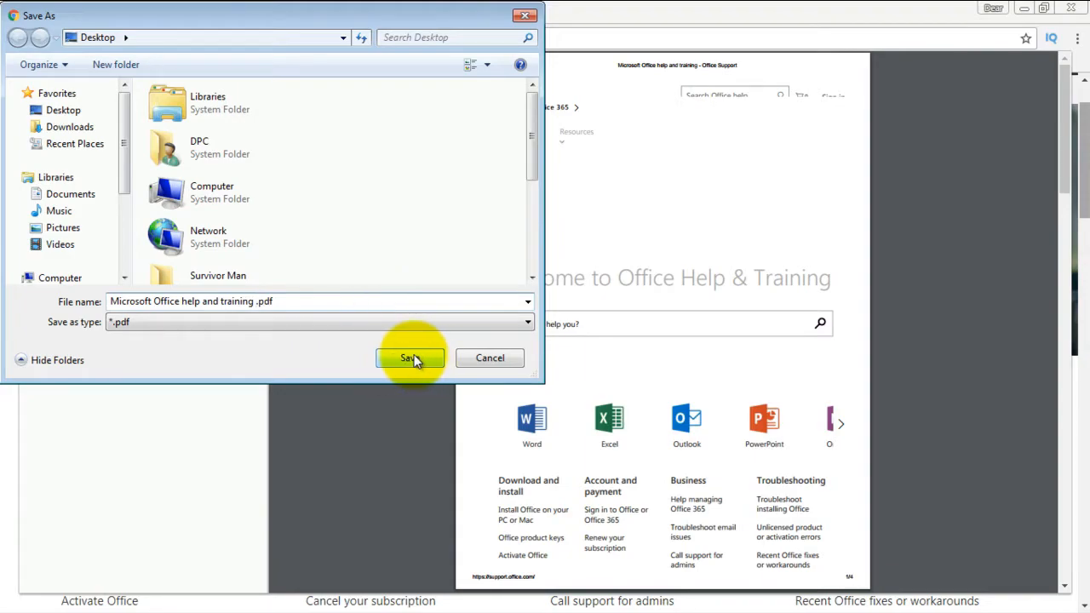
click(410, 357)
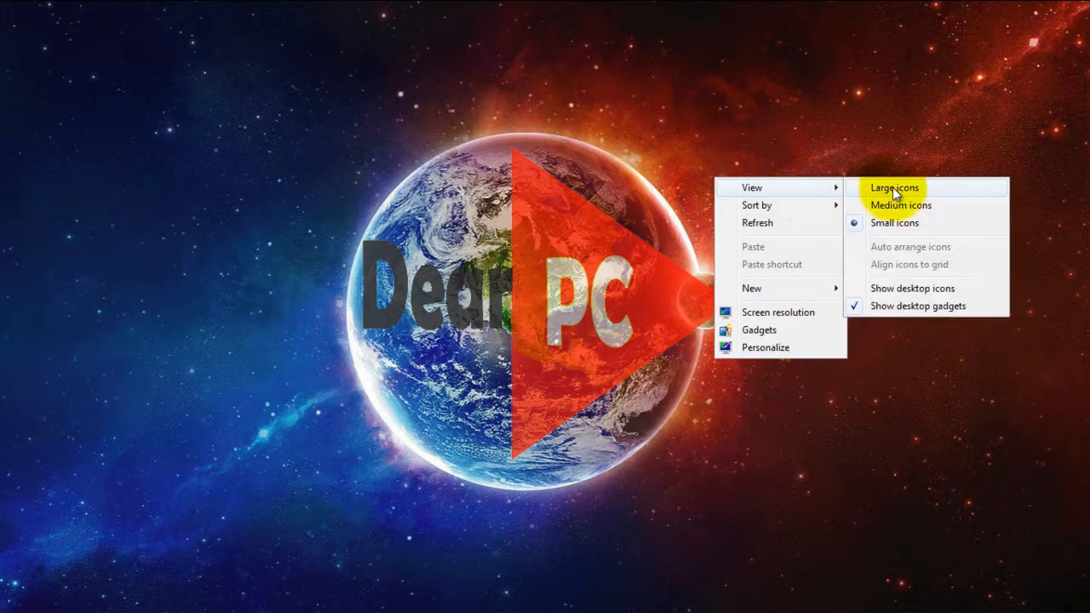
Open the saved Office help PDF from the desktop in Chrome
click(894, 188)
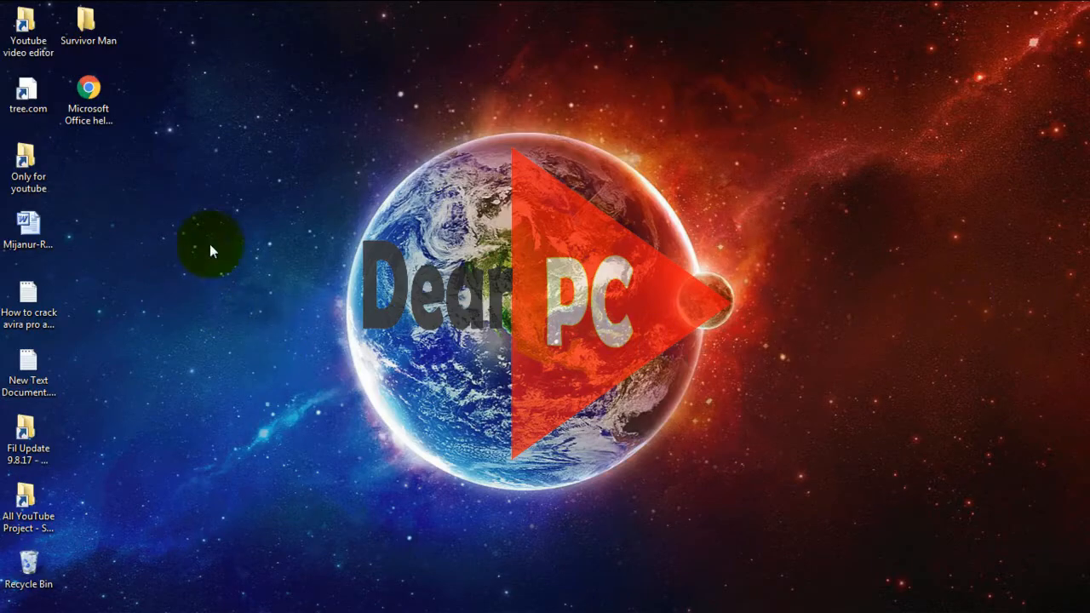
click(88, 94)
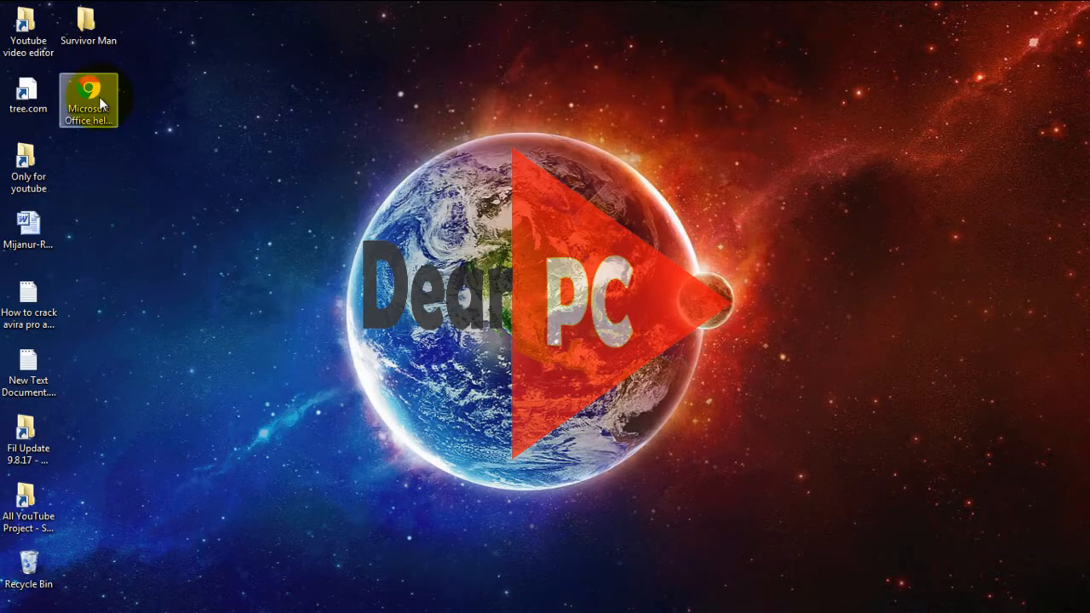
click(88, 98)
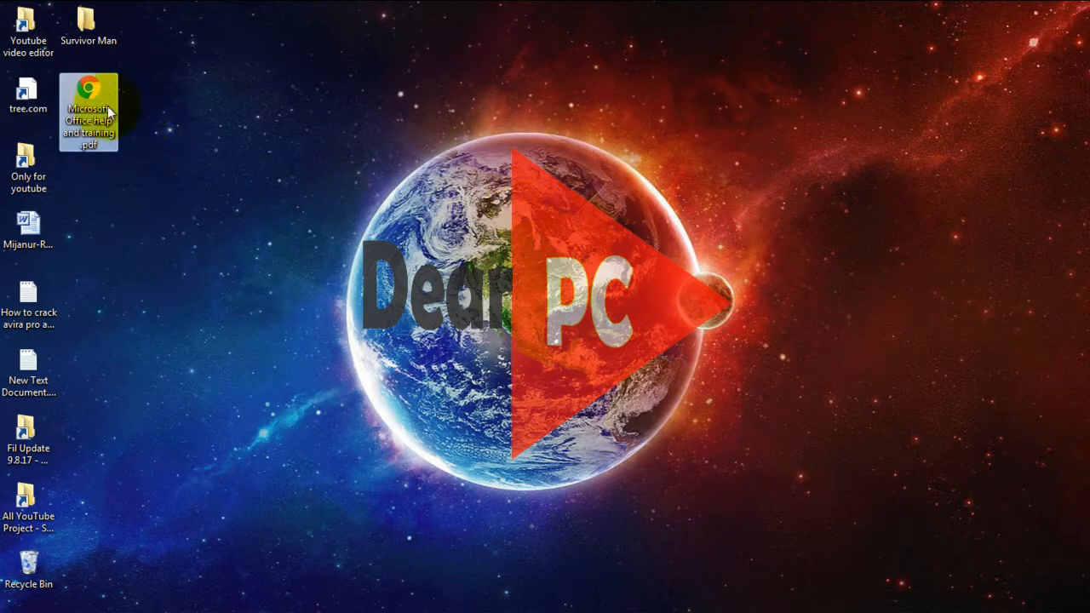
double_click(89, 94)
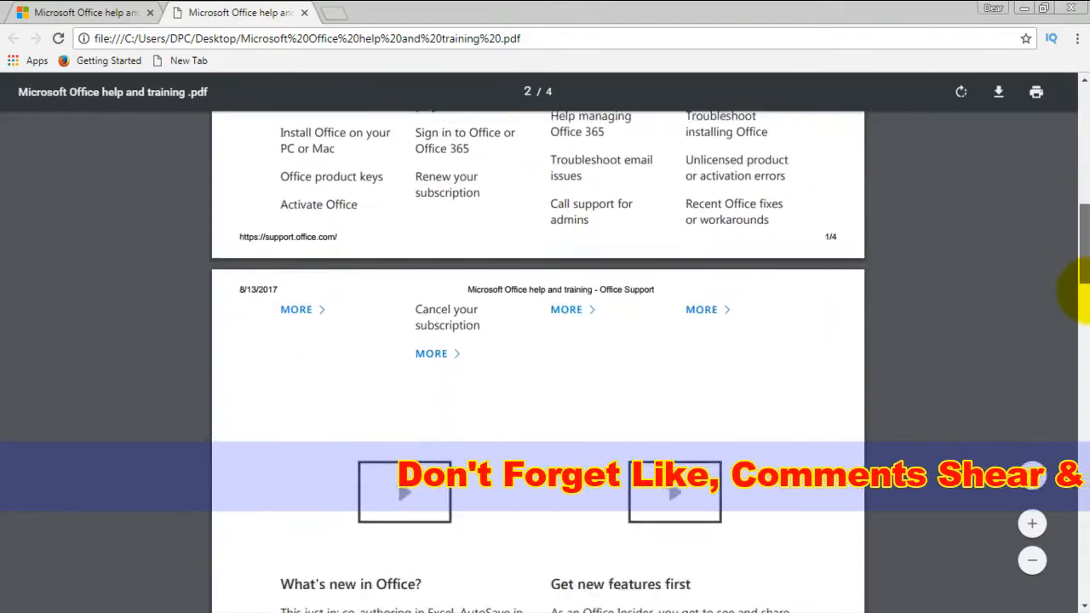
Scroll the PDF down to page 2 and the 'What's new in Office?' section
scroll(down, 3)
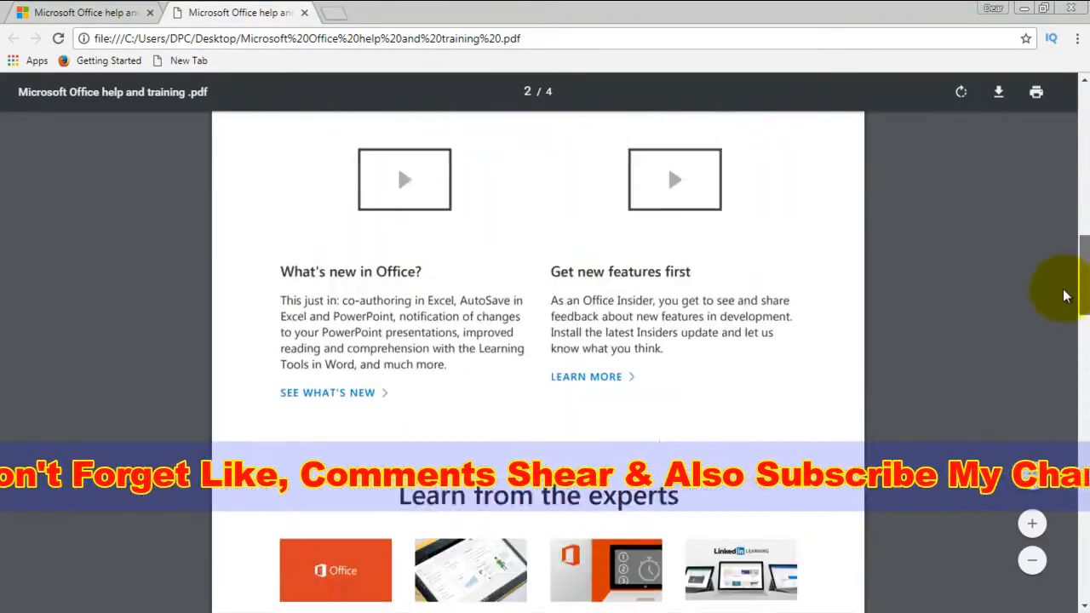